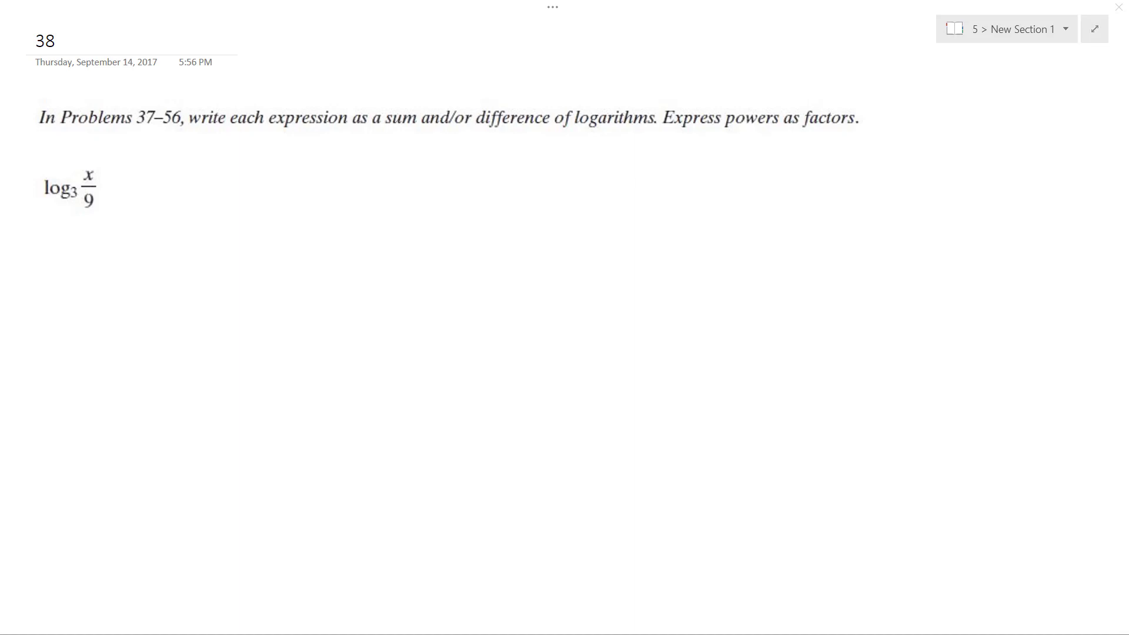
# Step: Ink an arrow and rewrite log₃(x/9) as log₃(x·3⁻²), then start the next line with an arrow
pyautogui.moveTo(128, 200); pyautogui.dragTo(167, 196)
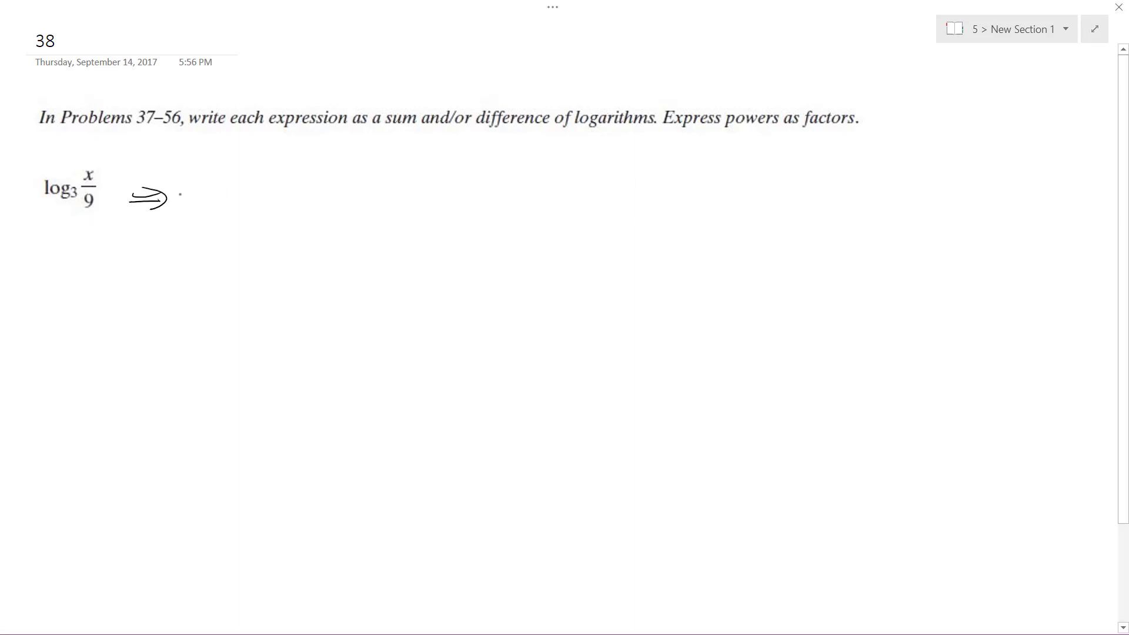
pyautogui.moveTo(224, 173); pyautogui.dragTo(264, 217)
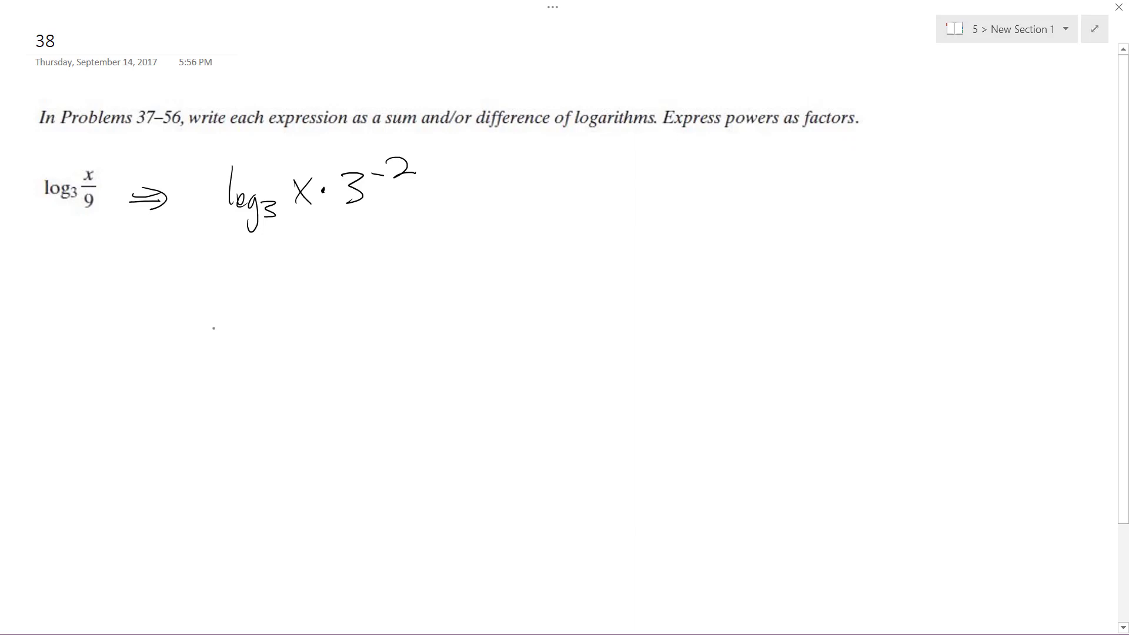
pyautogui.moveTo(194, 324); pyautogui.dragTo(310, 317)
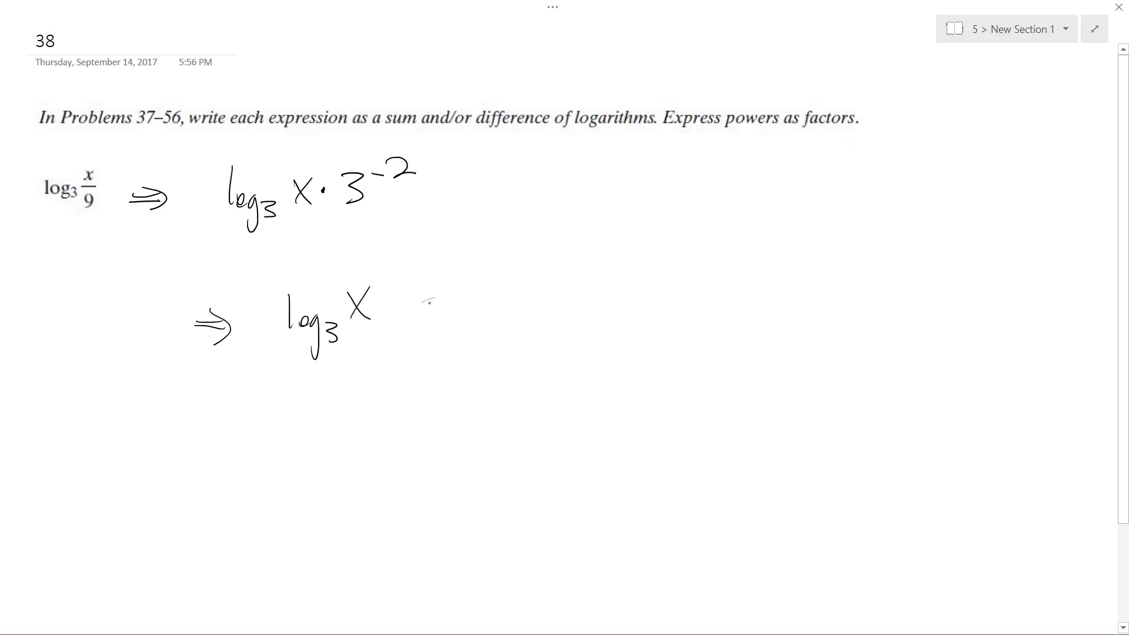
# Step: Continue the second line as log₃ x − 2log₃, adding the minus sign and 2log3
pyautogui.moveTo(415, 305); pyautogui.dragTo(447, 305)
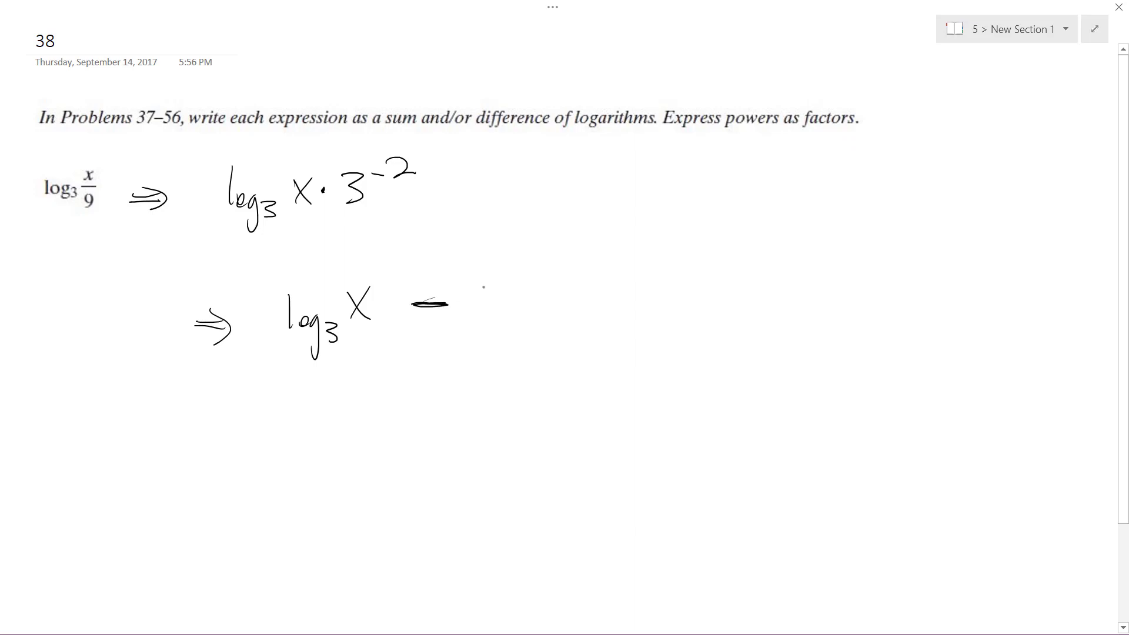
pyautogui.write('2log3')
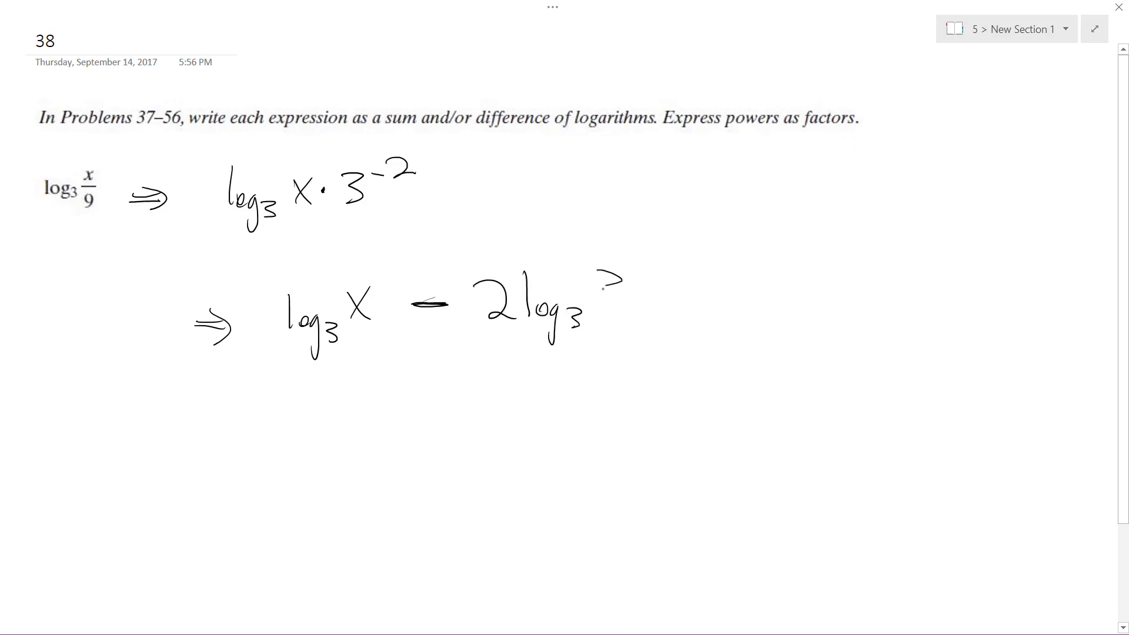